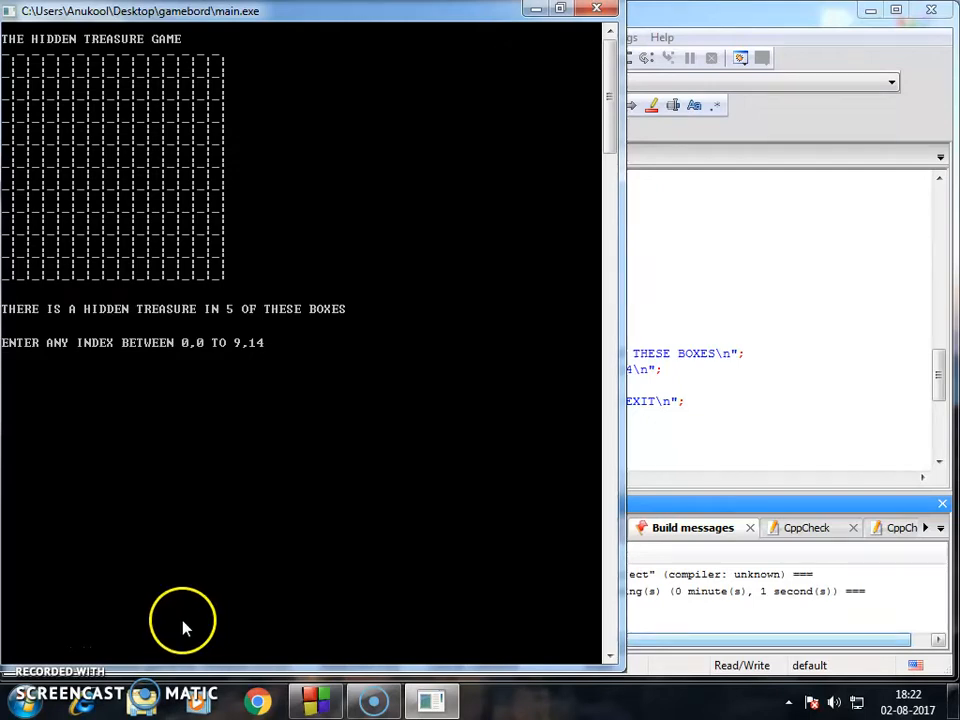
mouse_move(176, 38)
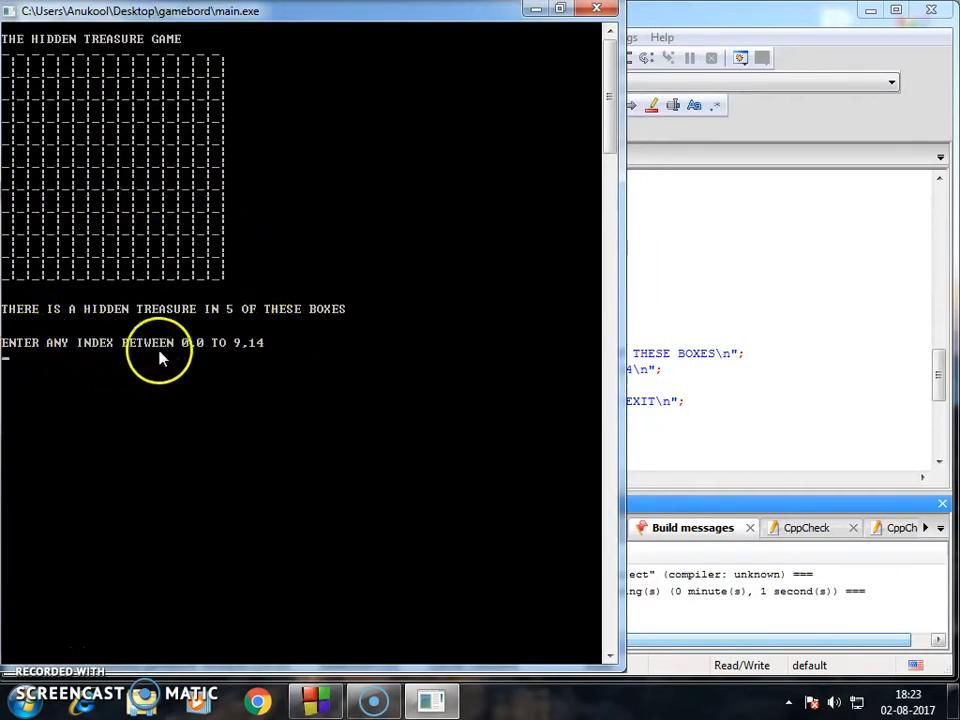
mouse_move(250, 350)
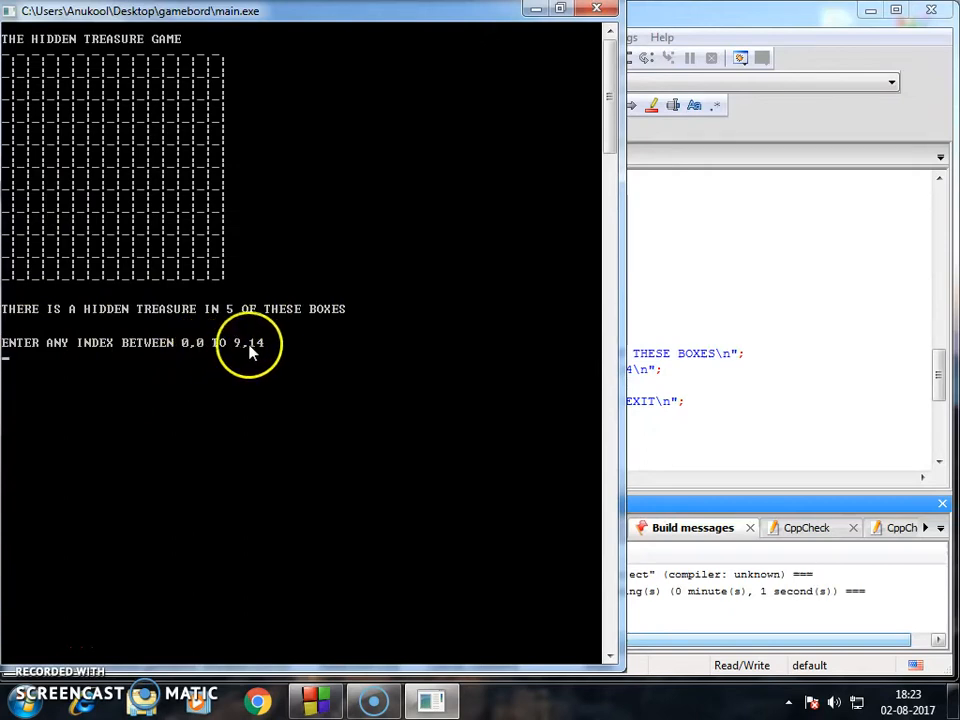
mouse_move(20, 85)
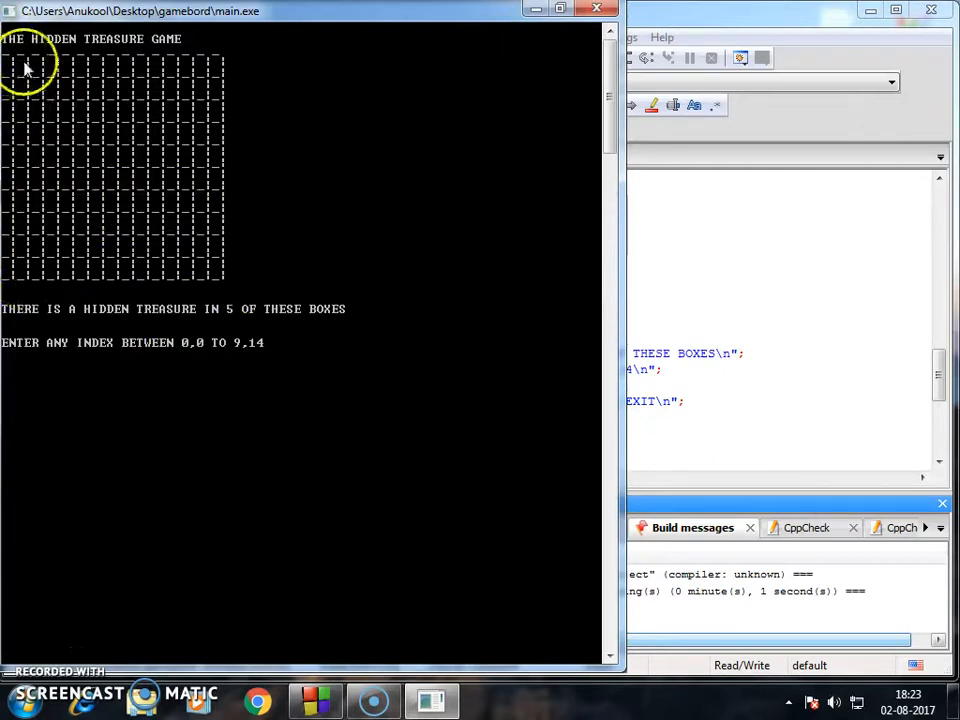
mouse_move(307, 330)
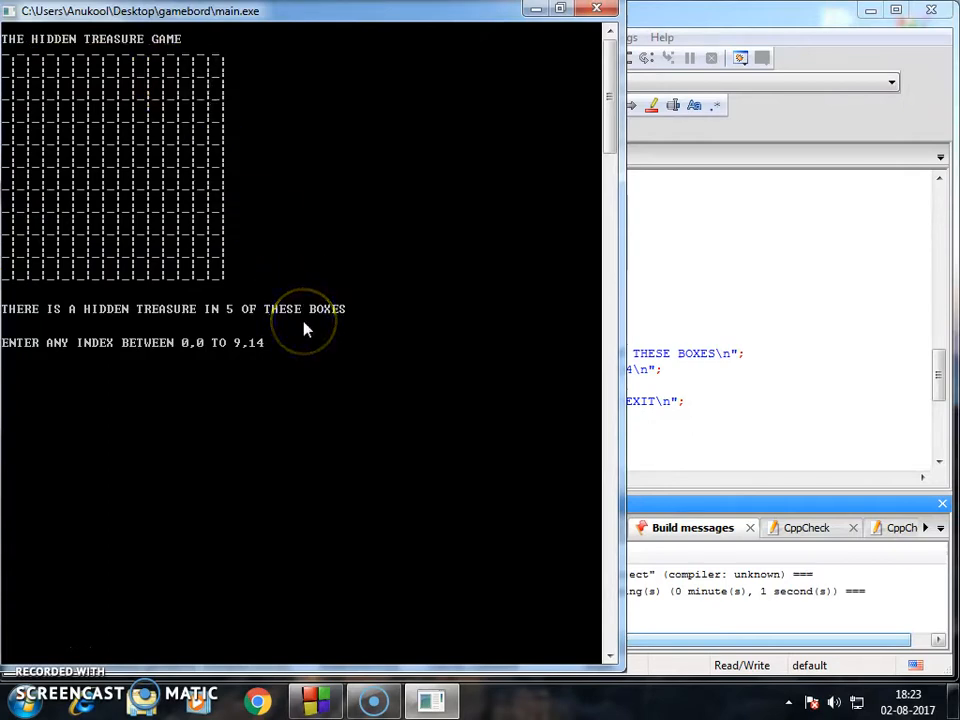
- Lose with guess 0,0, choose replay with 1, then win by guessing 2,7
type("0")
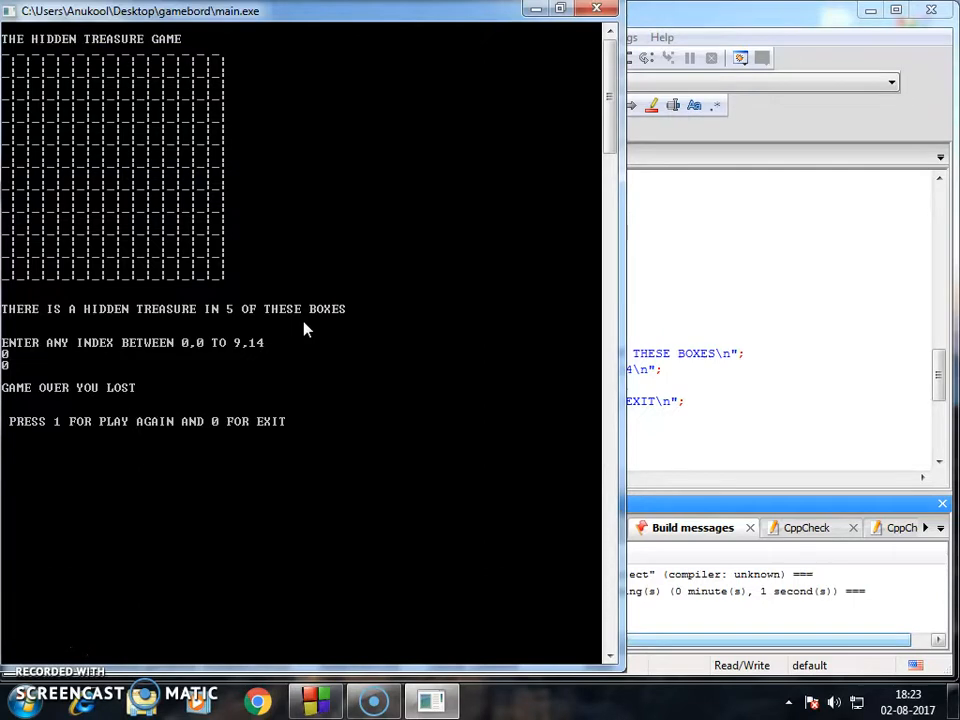
mouse_move(131, 399)
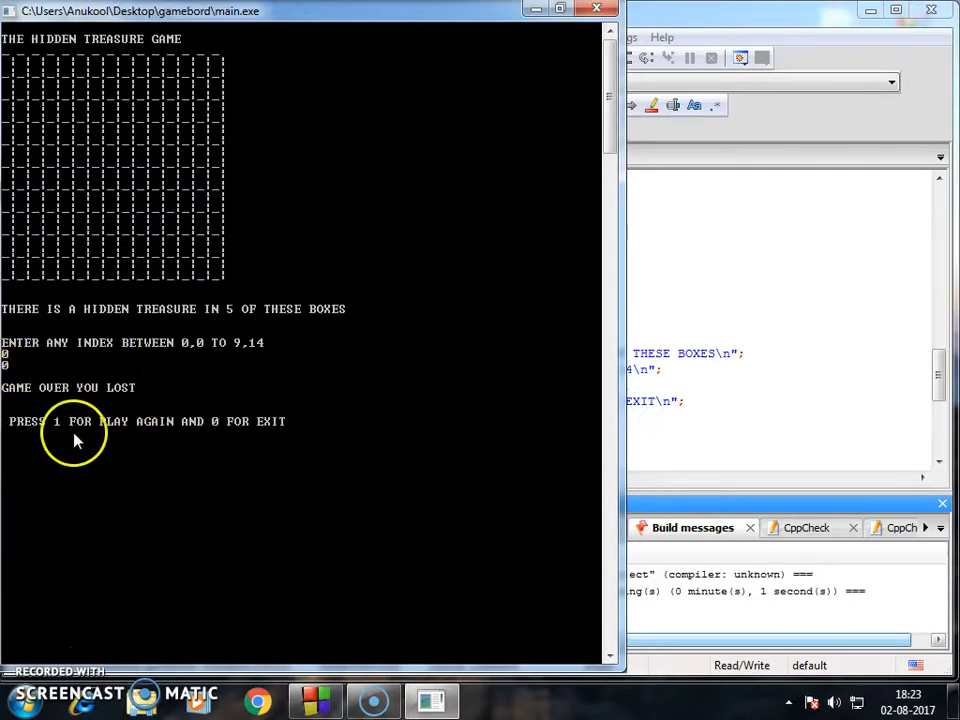
mouse_move(283, 438)
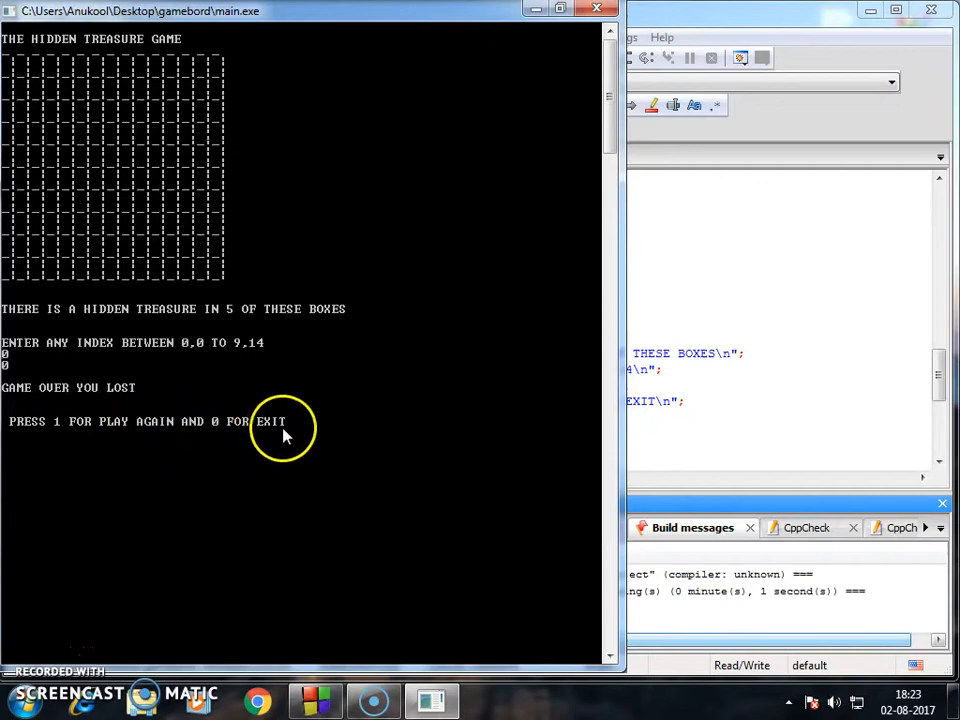
type("1")
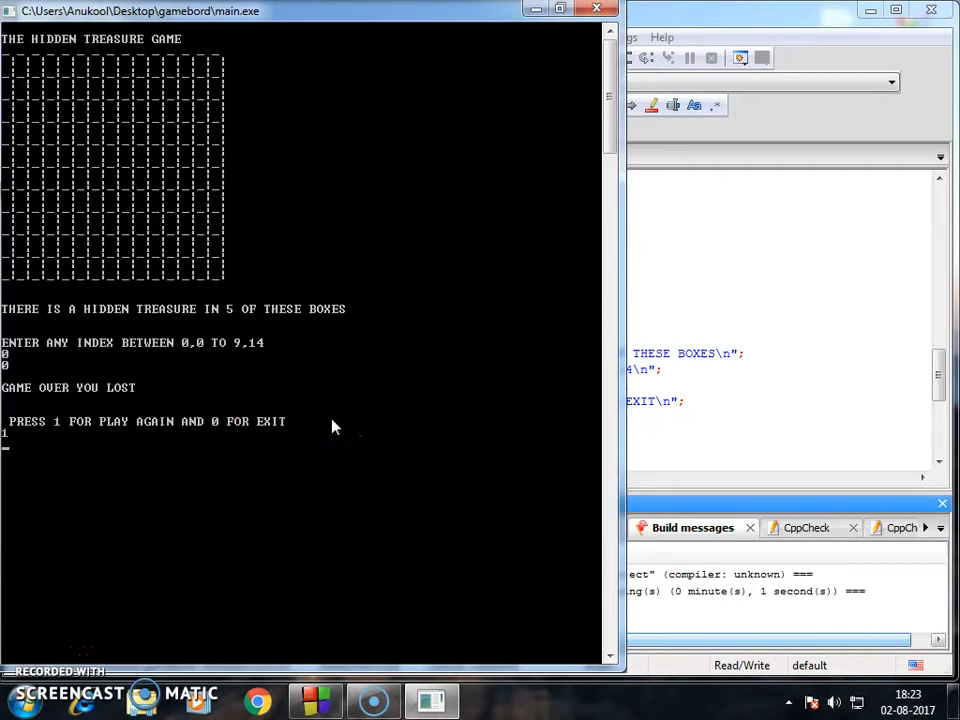
type("2")
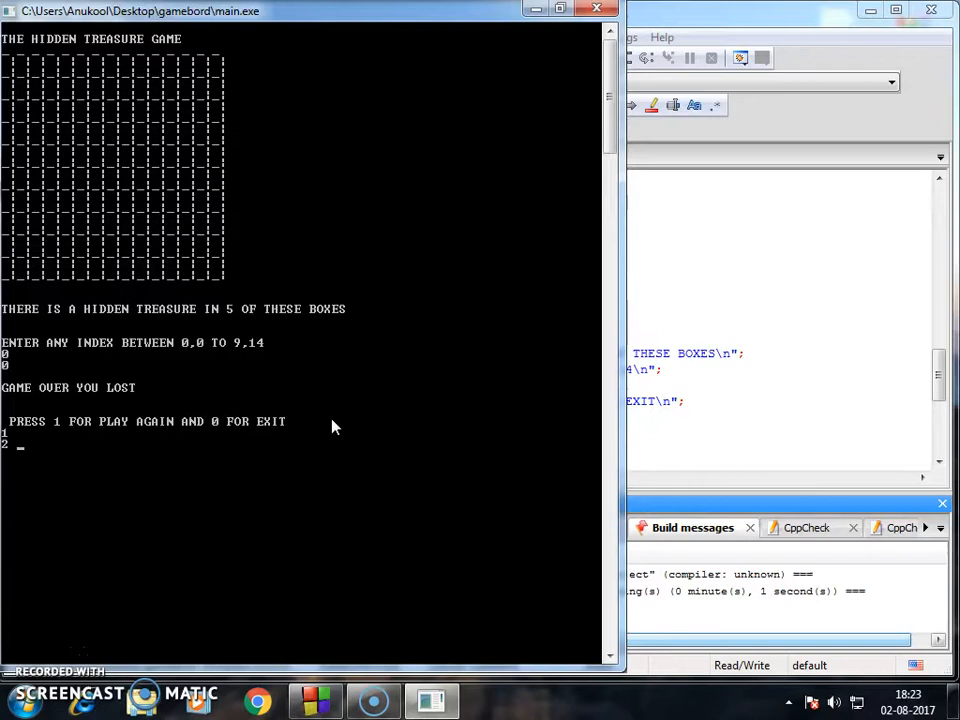
type("7")
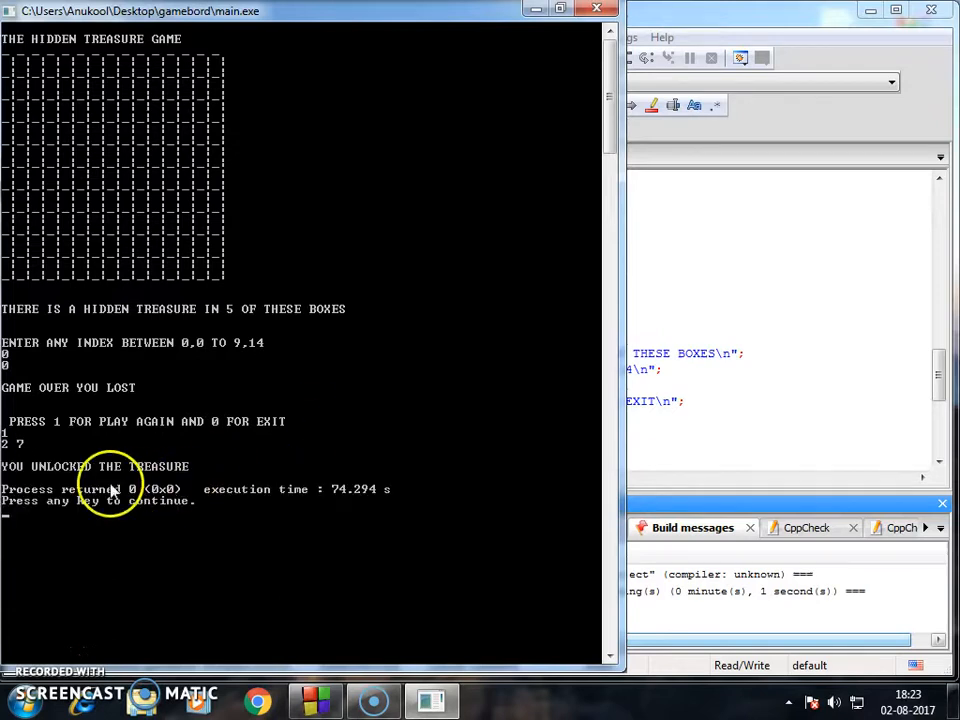
mouse_move(285, 370)
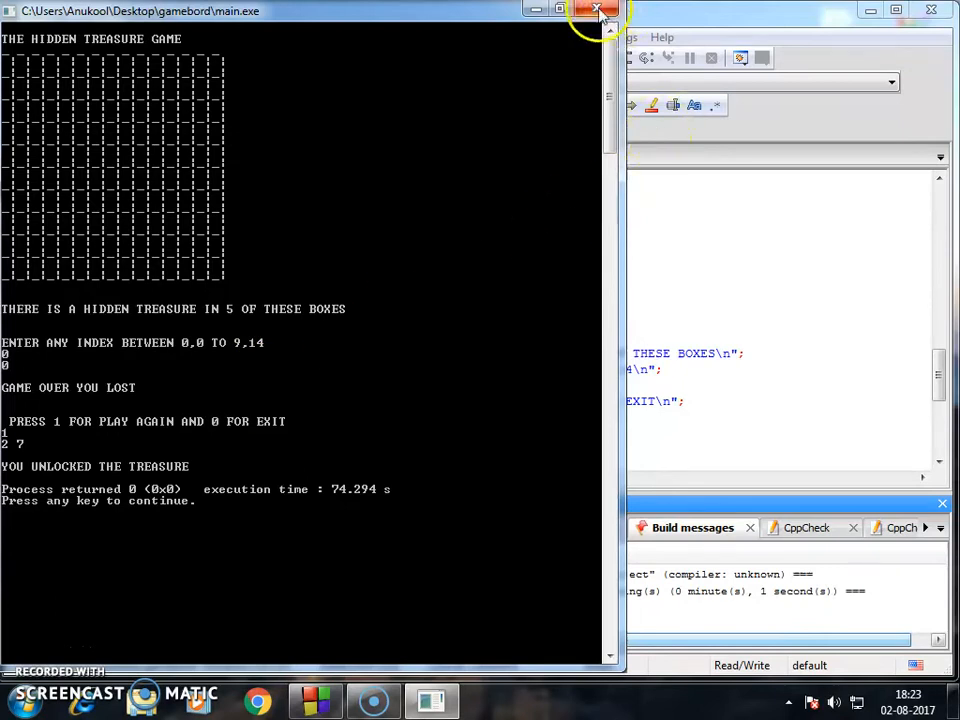
- Close the finished game console and hide the Logs & others panel
left_click(592, 11)
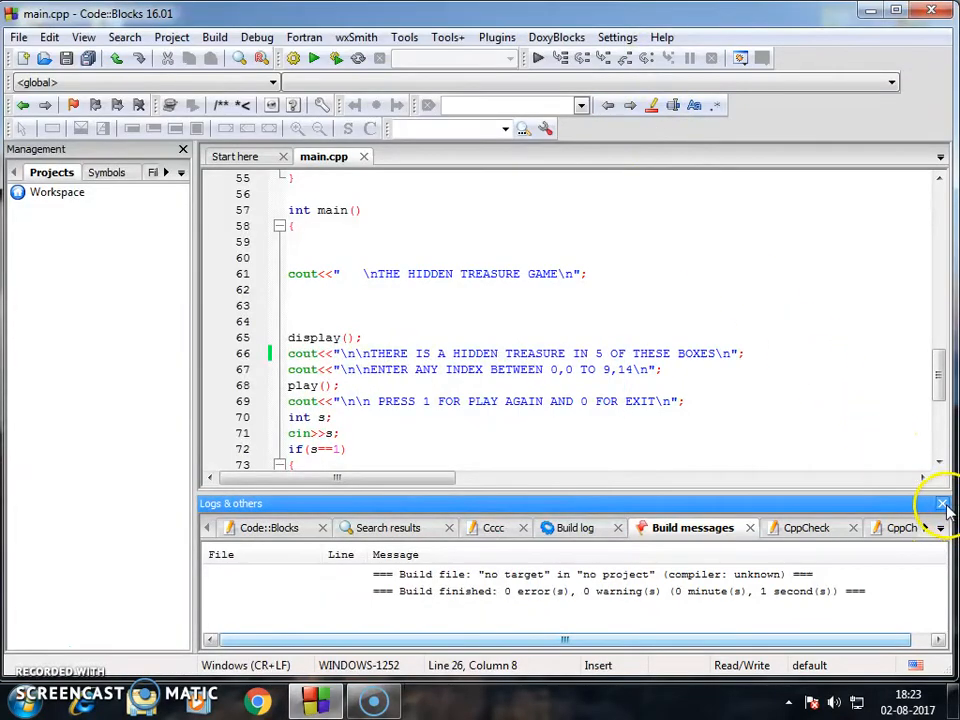
left_click(942, 503)
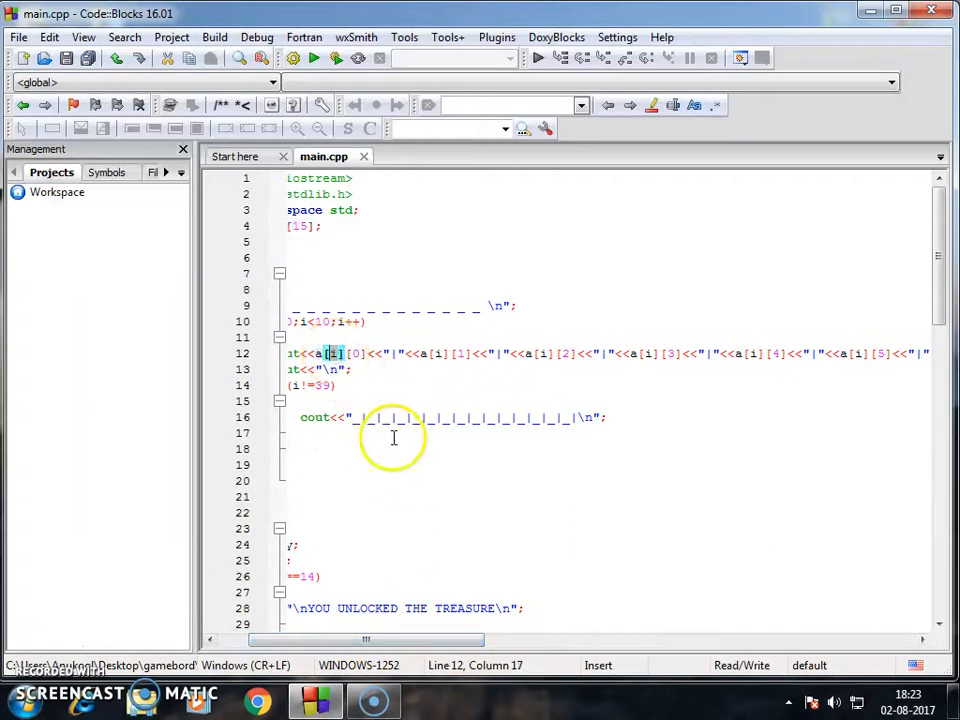
mouse_move(359, 453)
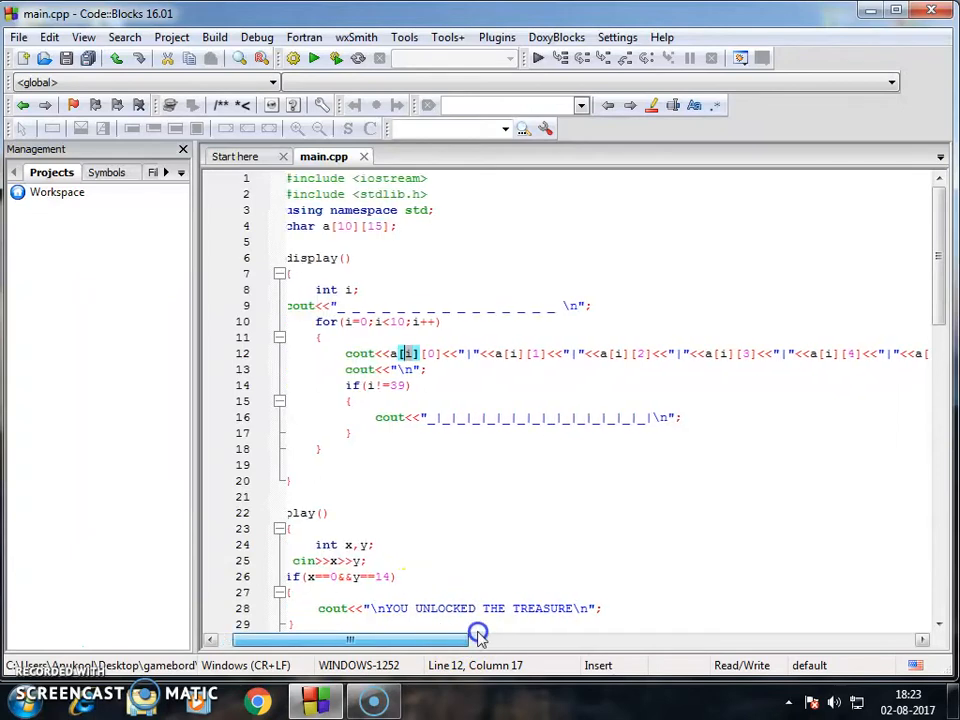
left_click_drag(478, 639, 755, 645)
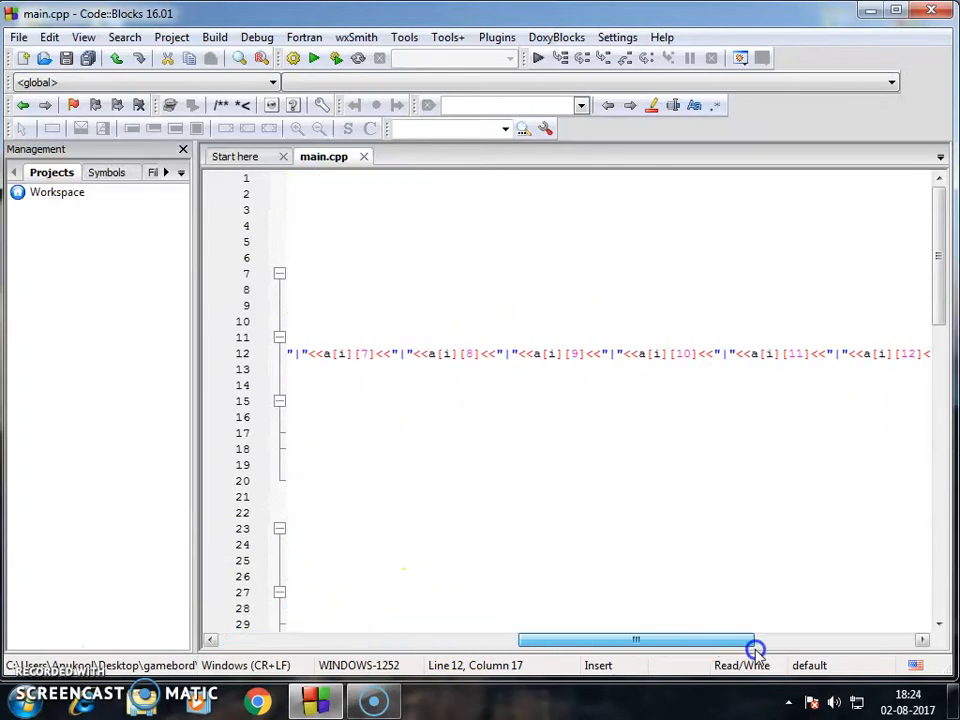
left_click_drag(755, 640, 787, 640)
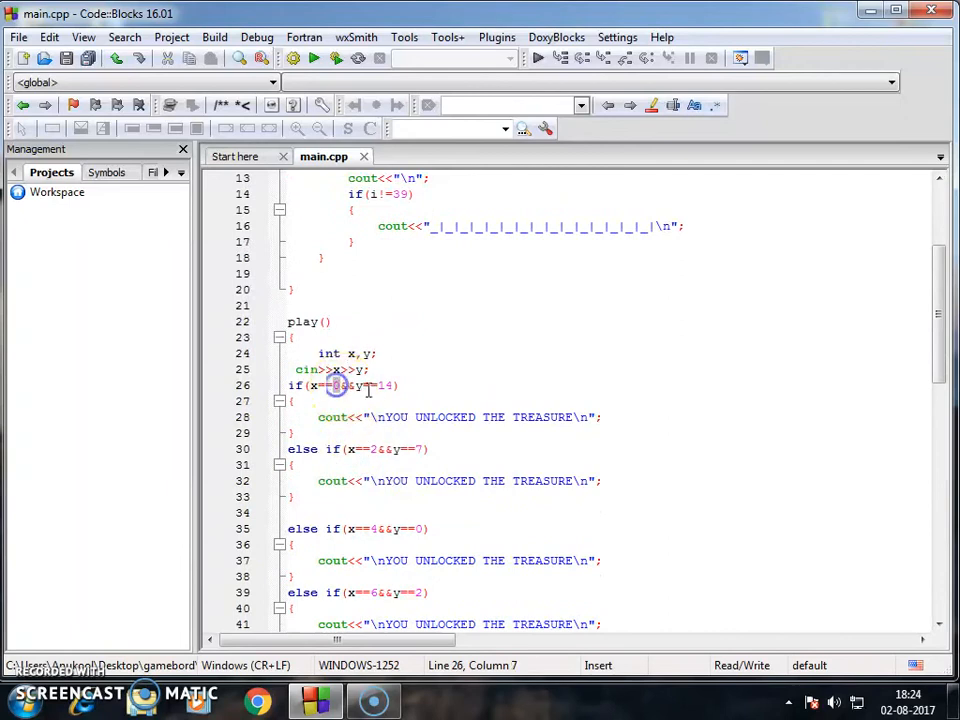
left_click(388, 385)
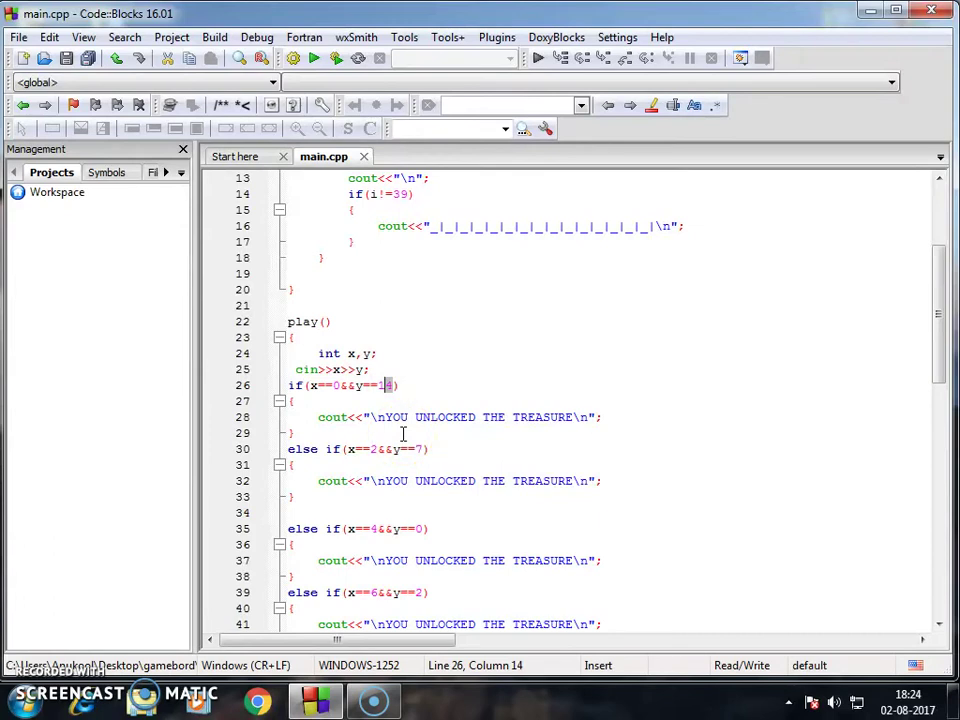
scroll("down", 3)
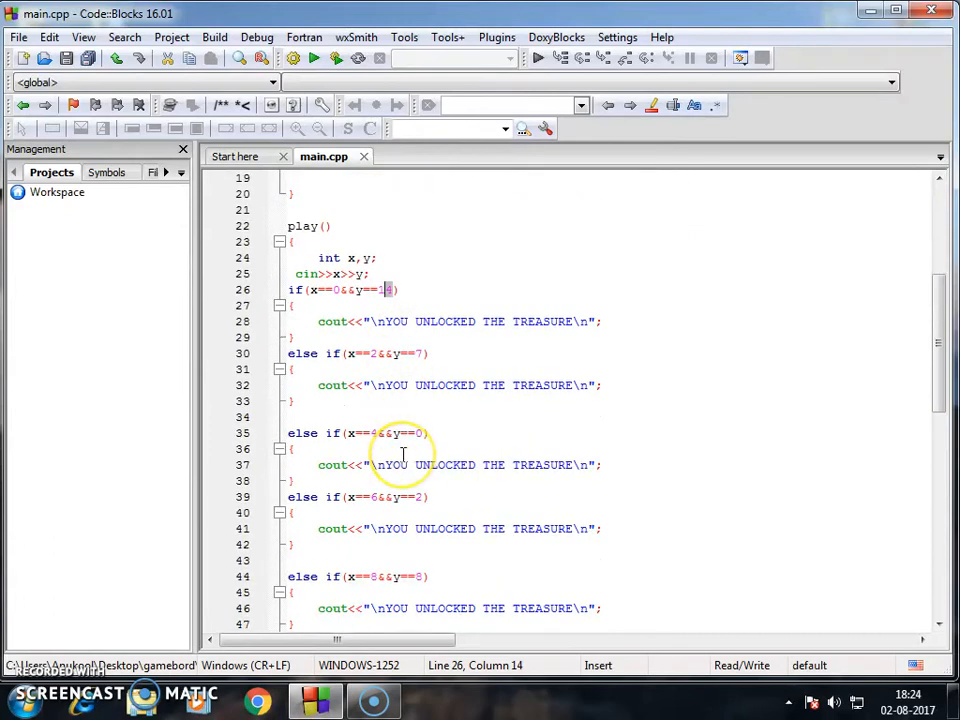
scroll("down", 3)
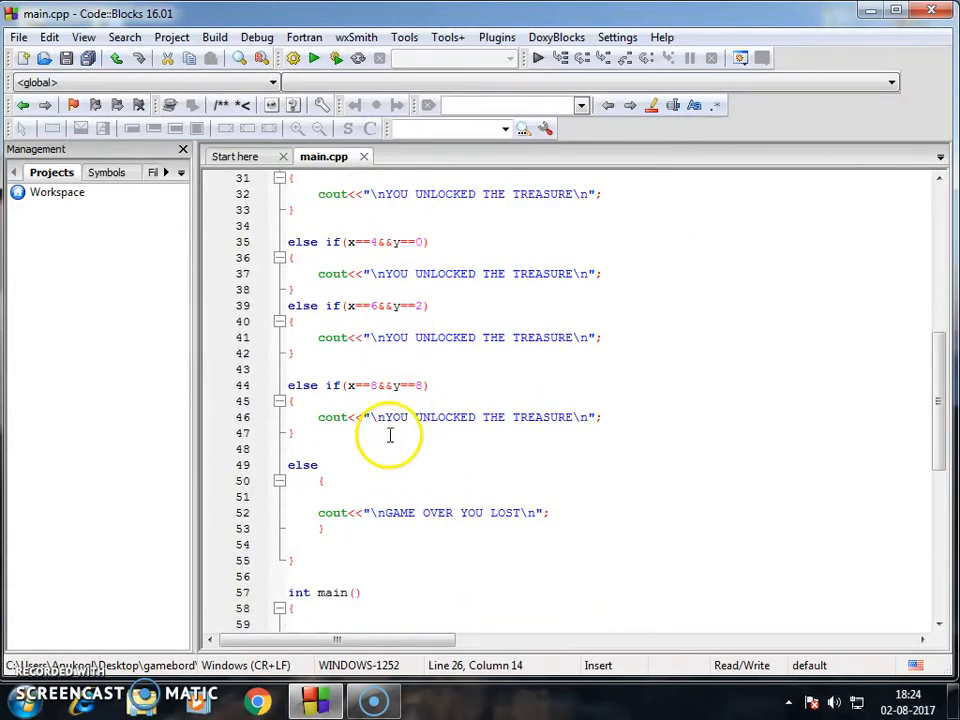
scroll("down", 3)
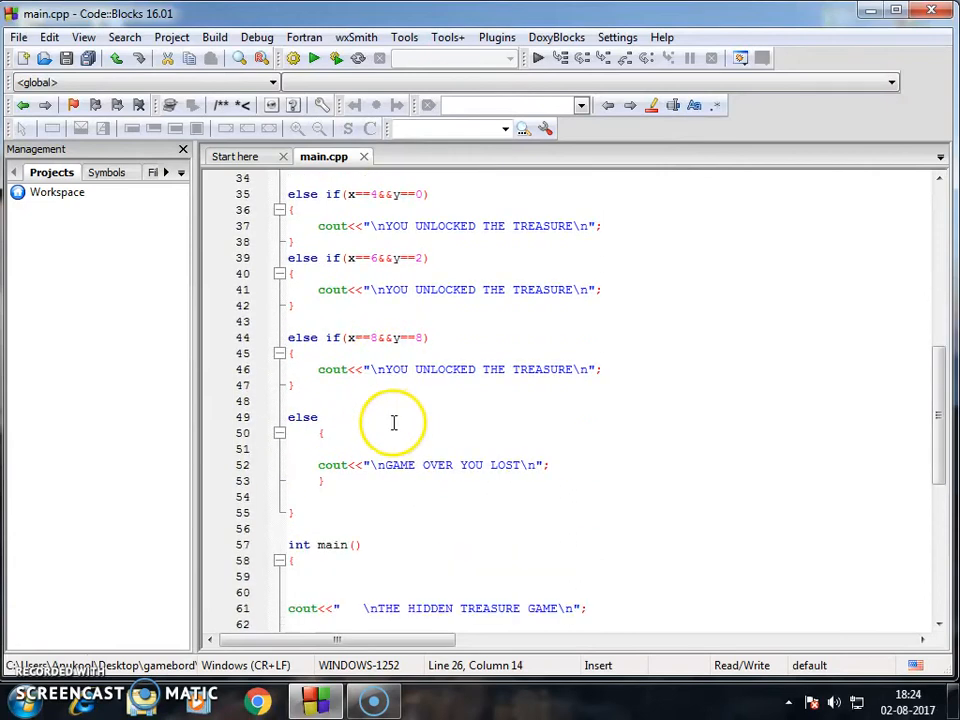
left_click_drag(376, 465, 535, 465)
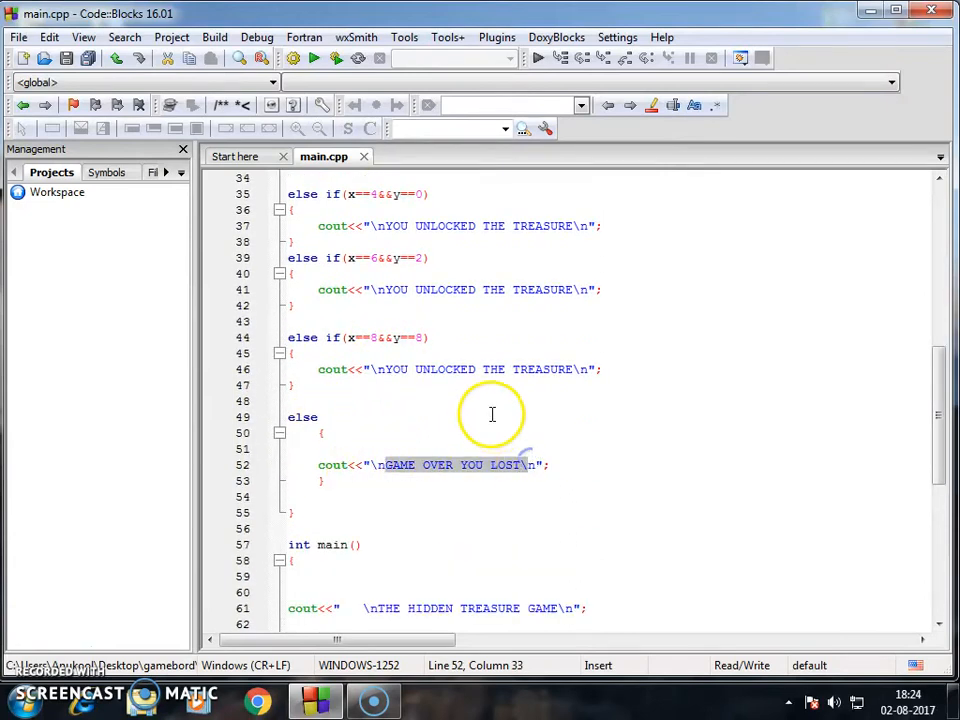
mouse_move(595, 409)
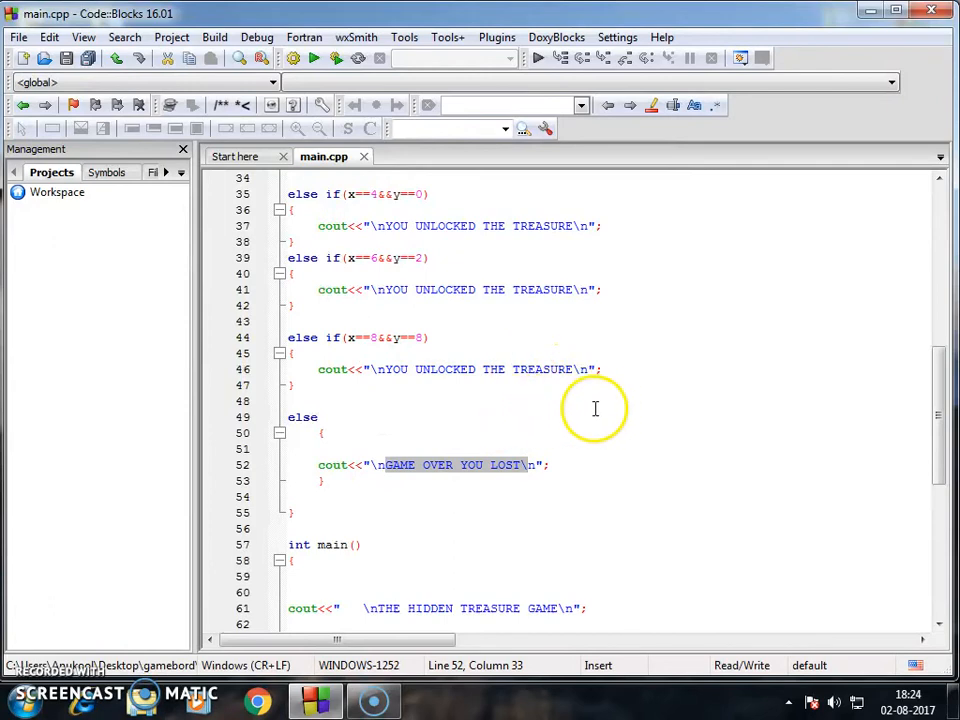
scroll("down", 3)
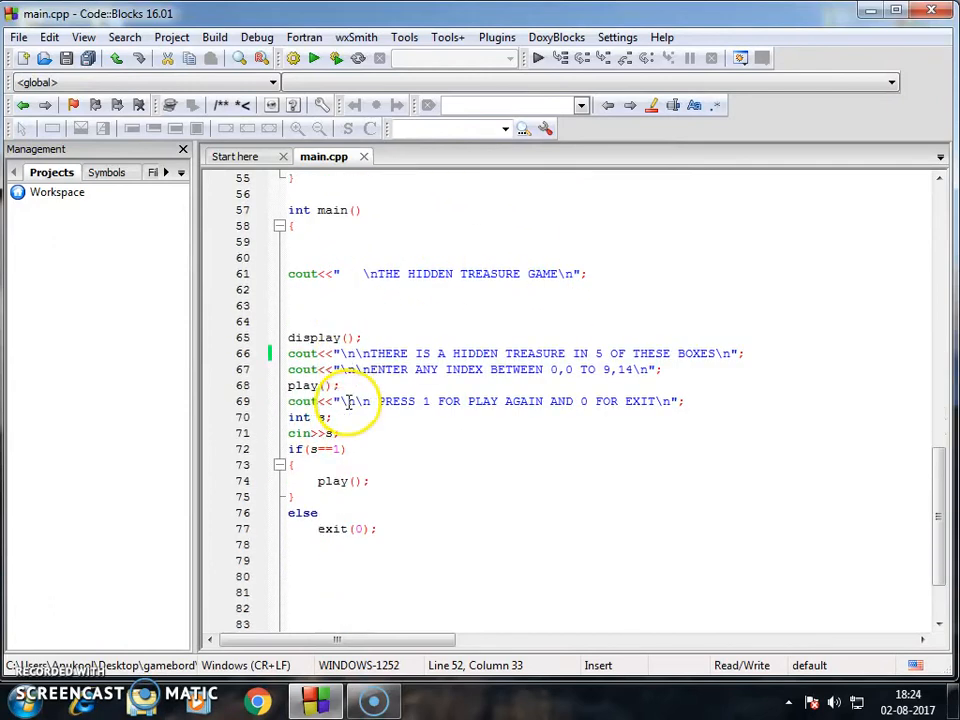
scroll("down", 3)
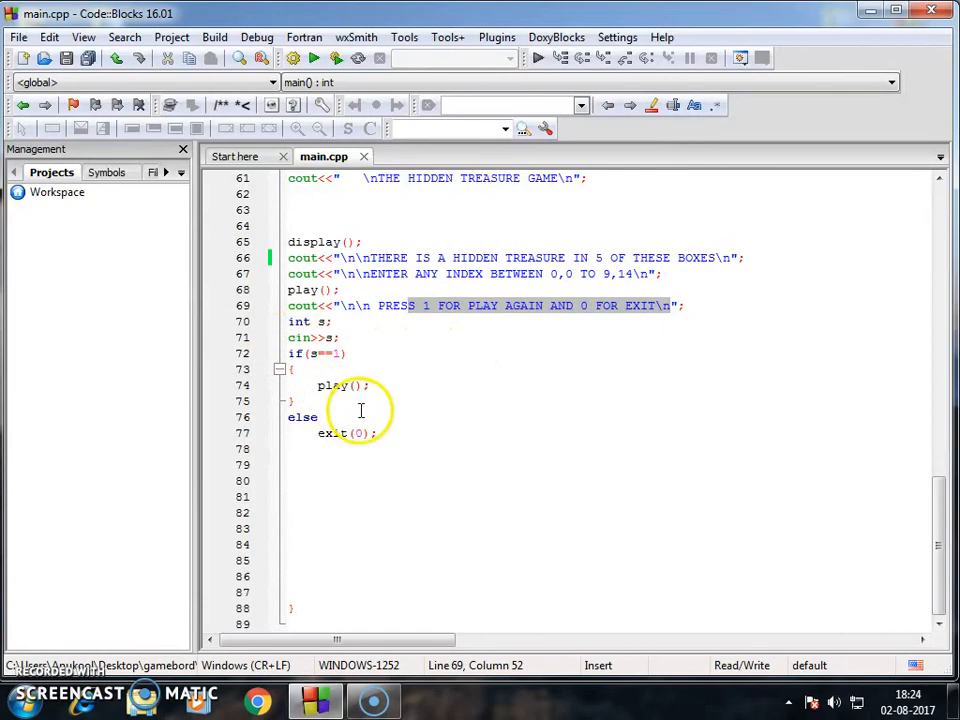
mouse_move(414, 381)
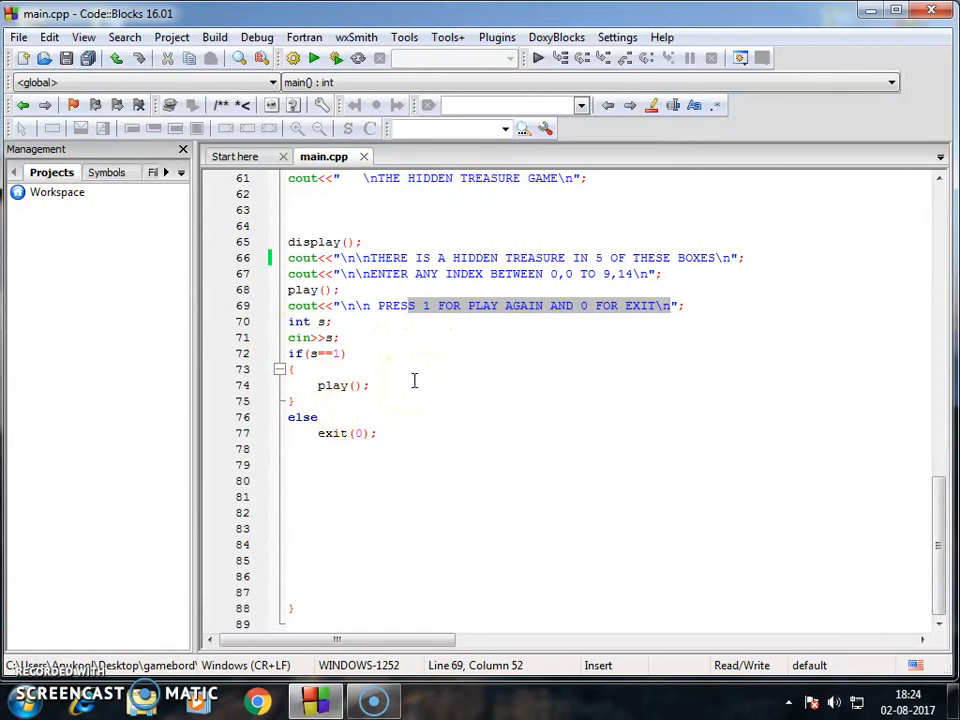